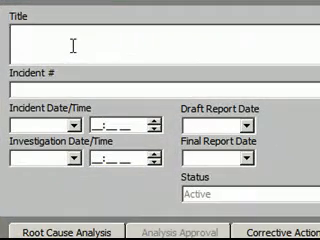
text(My New)
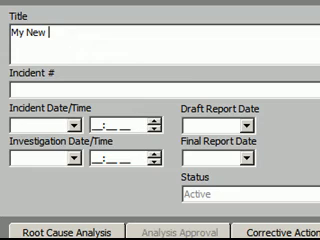
text(Incident)
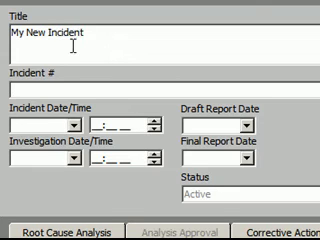
text(A)
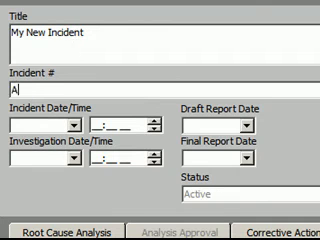
text(BC123)
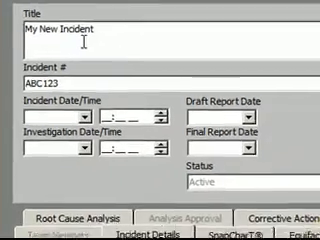